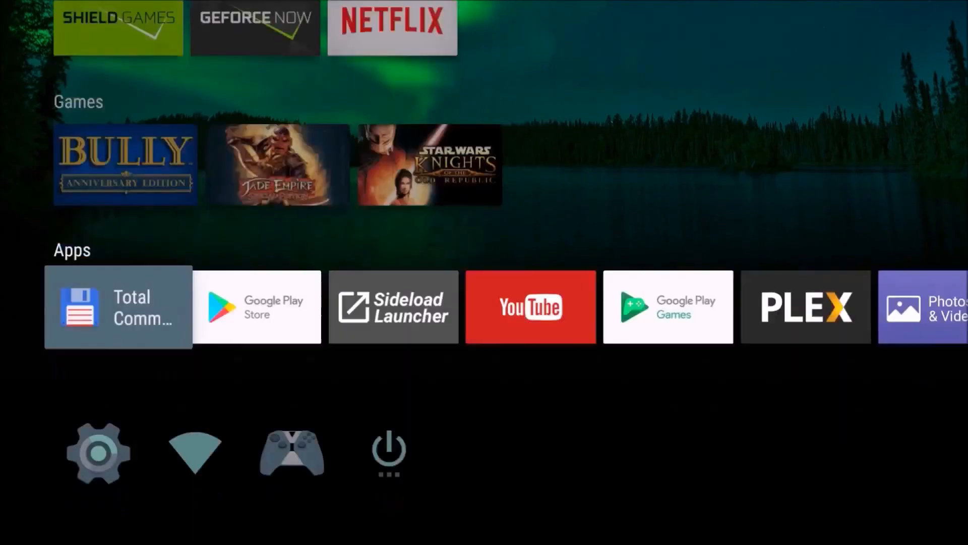
Step: Launch Total Commander from the Apps row of the Android TV launcher
{"action": "scroll", "scroll_direction": "down", "scroll_amount": 3}
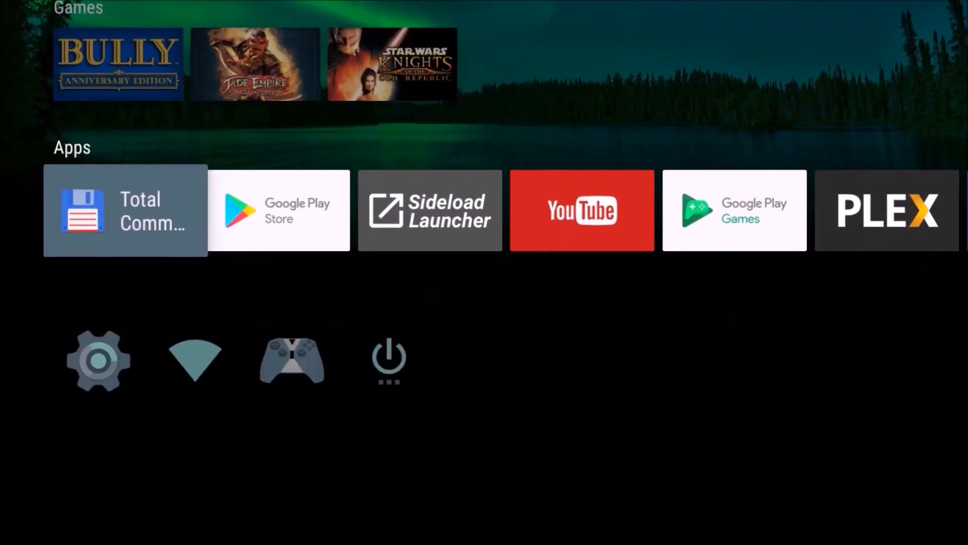
{"action": "left_click", "coordinate": [125, 210]}
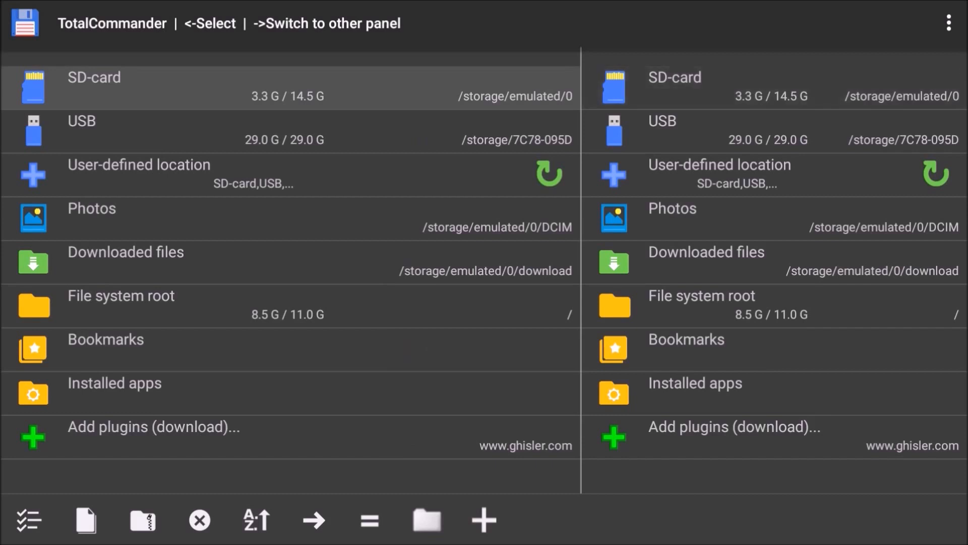
Step: Open BullyAESkinSelector1.0.zip from Downloaded files inside Total Commander via Open with
{"action": "left_click", "coordinate": [313, 519]}
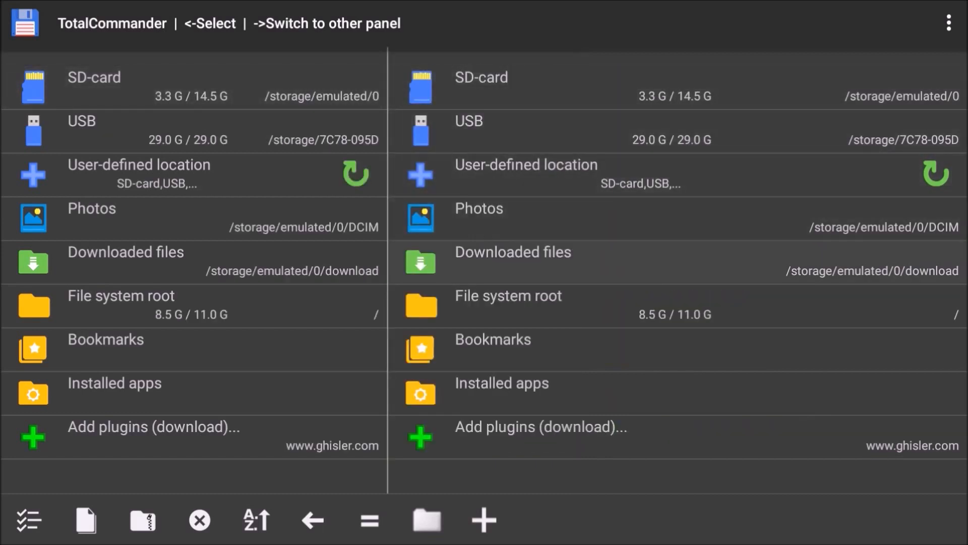
{"action": "left_click", "coordinate": [511, 251]}
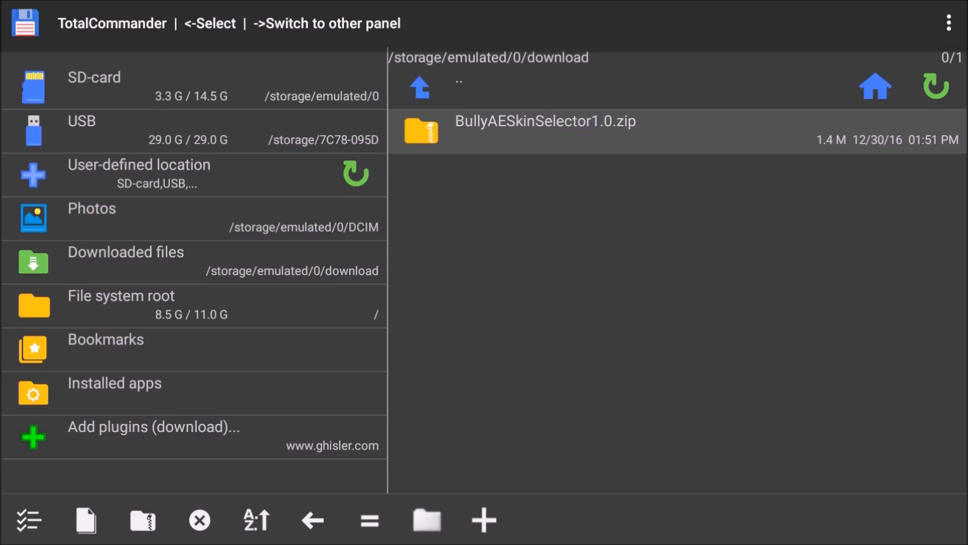
{"action": "left_click", "coordinate": [544, 130]}
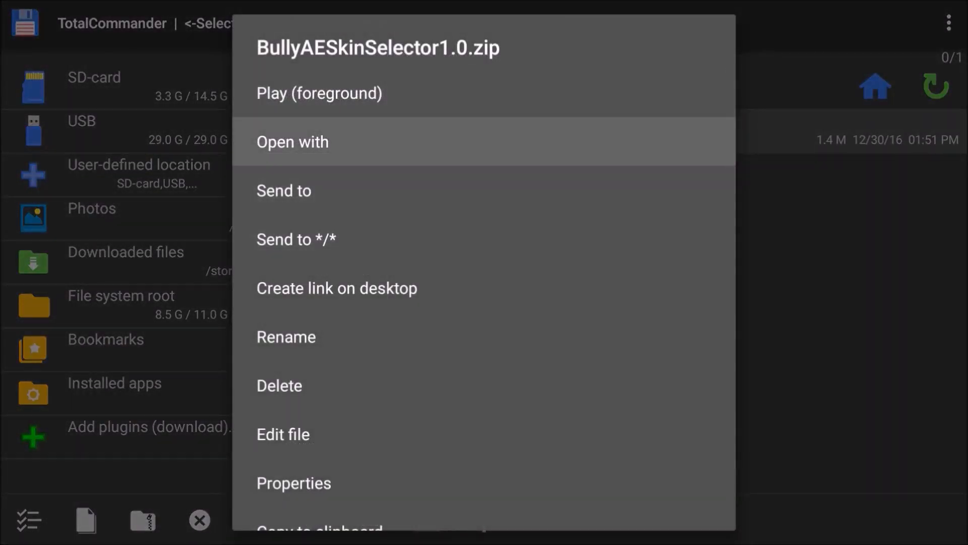
{"action": "left_click", "coordinate": [293, 141]}
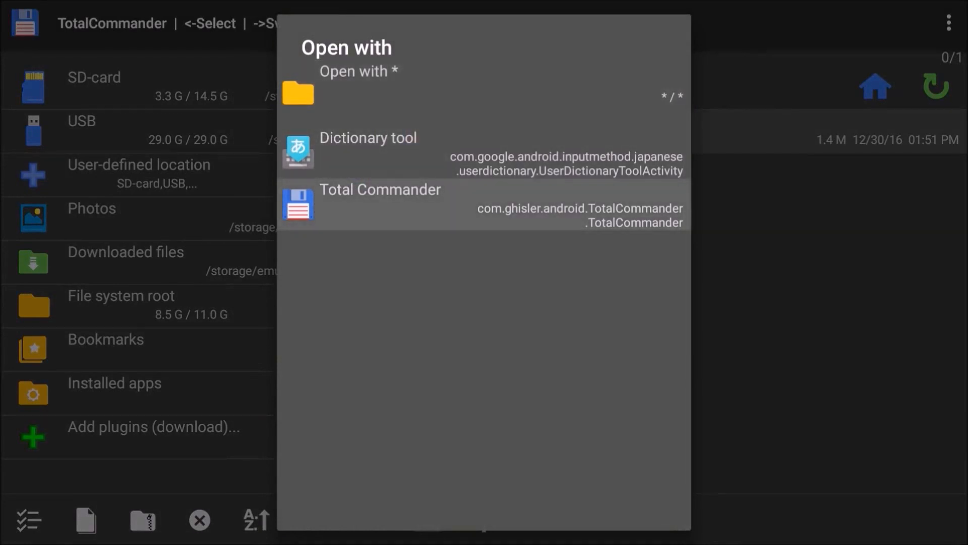
{"action": "left_click", "coordinate": [380, 203]}
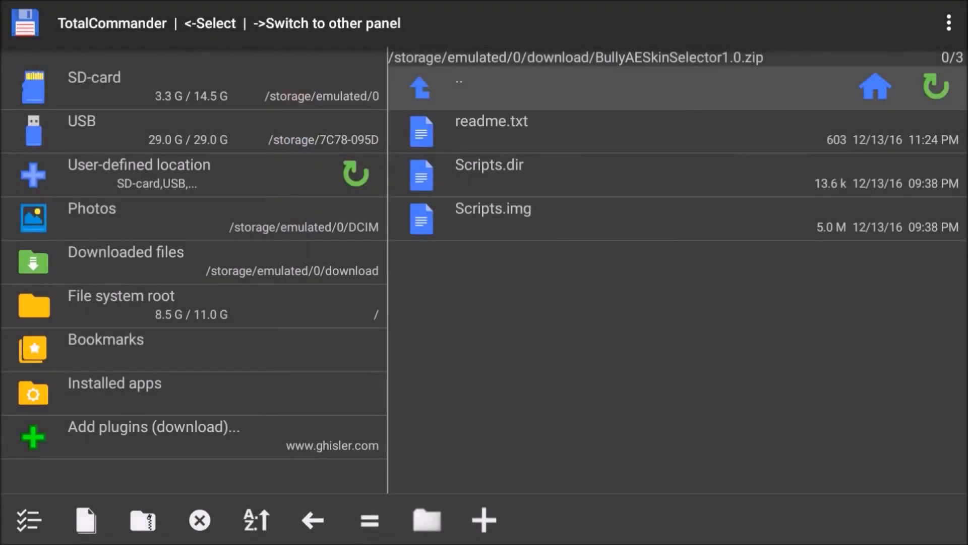
Step: Mark Scripts.dir and Scripts.img and start copying them out of the archive
{"action": "left_click", "coordinate": [491, 130]}
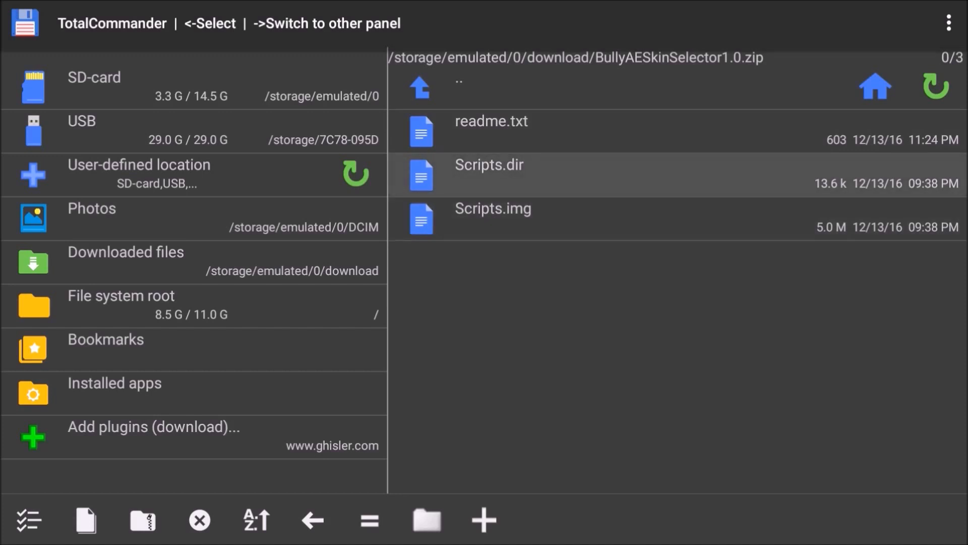
{"action": "left_click", "coordinate": [421, 175]}
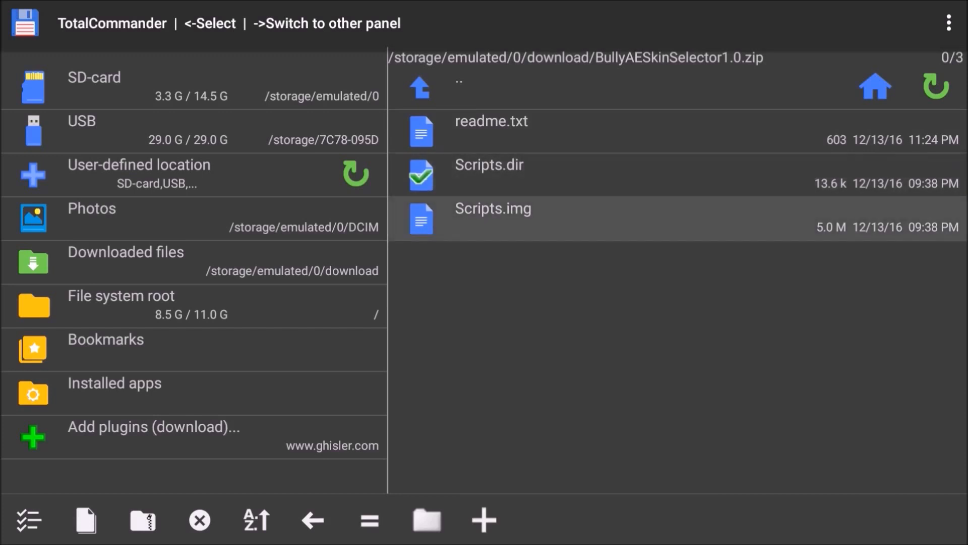
{"action": "left_click", "coordinate": [422, 219]}
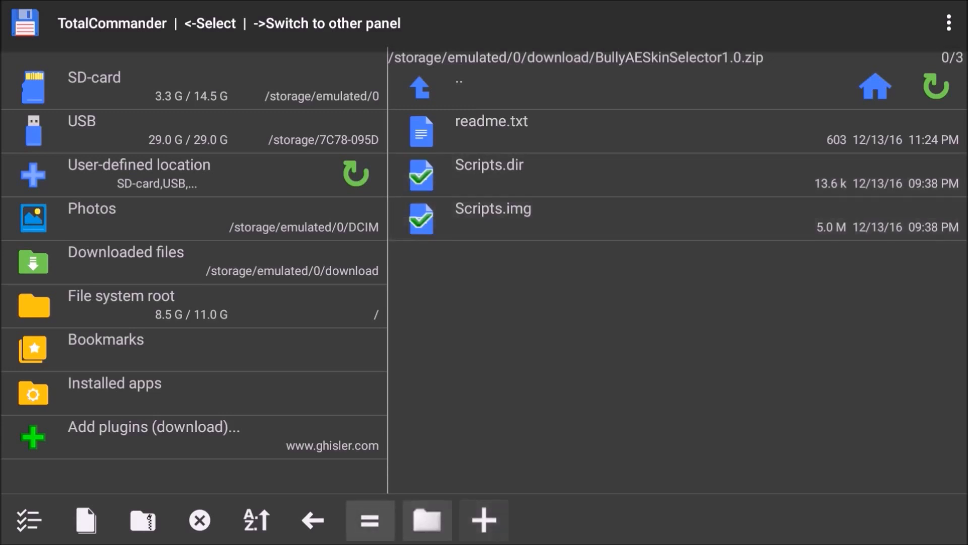
{"action": "left_click", "coordinate": [142, 520]}
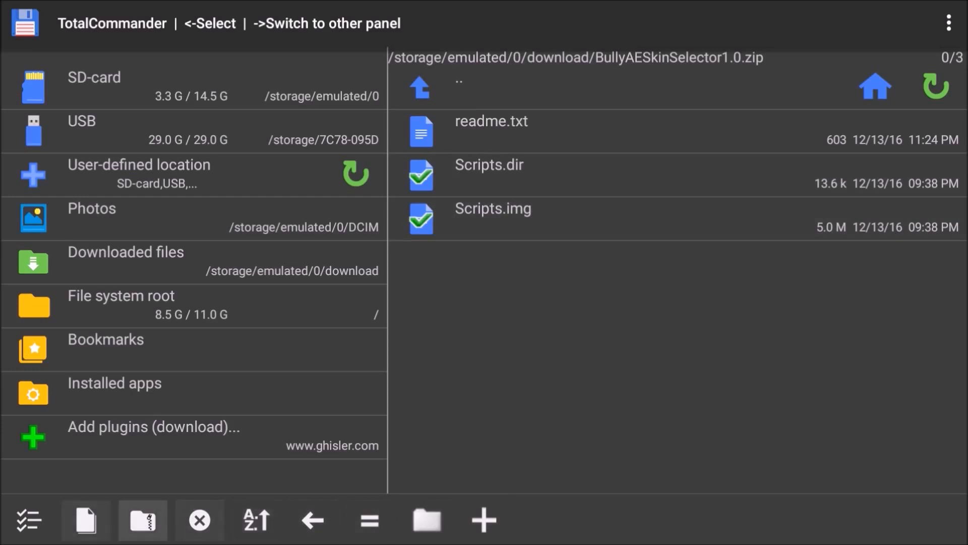
{"action": "left_click", "coordinate": [86, 520]}
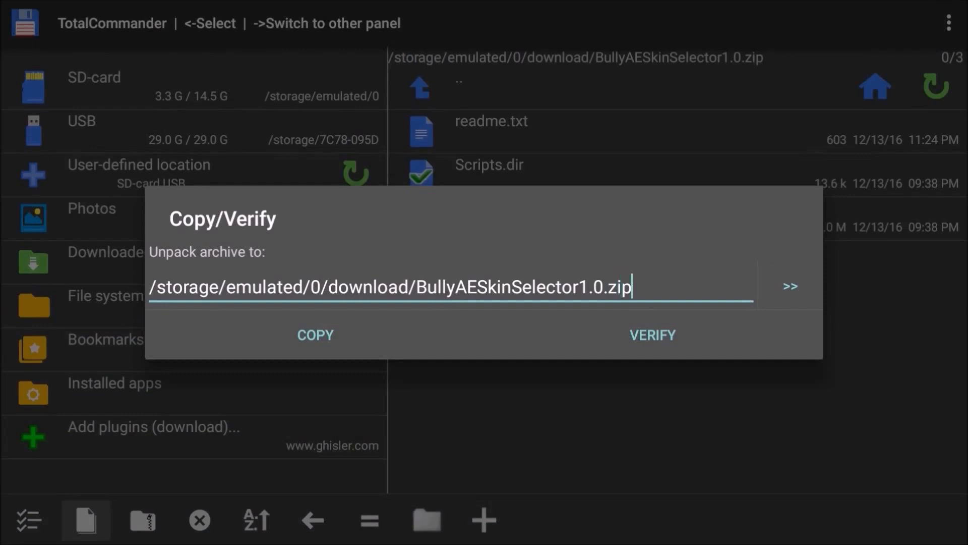
Step: Browse the destination to Android/data/com.rockstargames.bully/files
{"action": "left_click", "coordinate": [790, 286]}
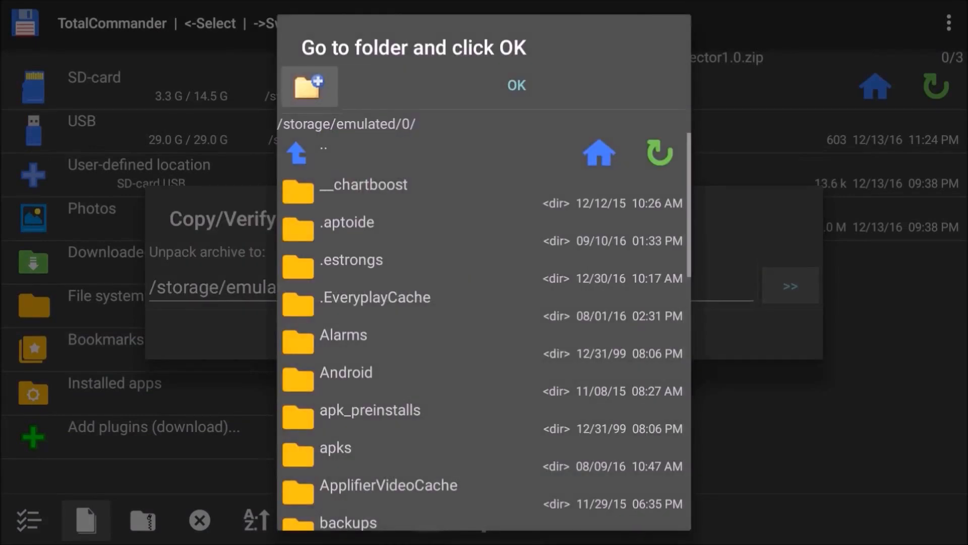
{"action": "left_click", "coordinate": [343, 334]}
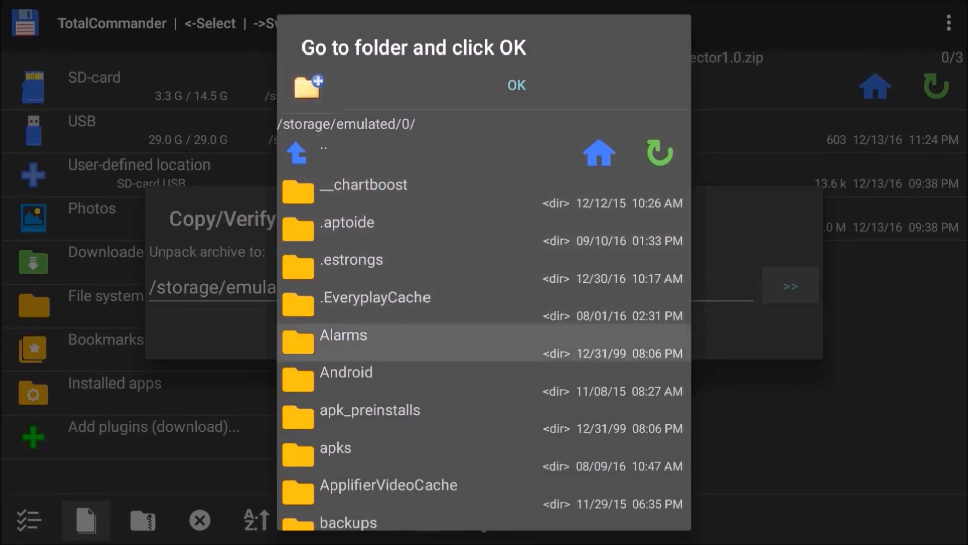
{"action": "left_click", "coordinate": [346, 371]}
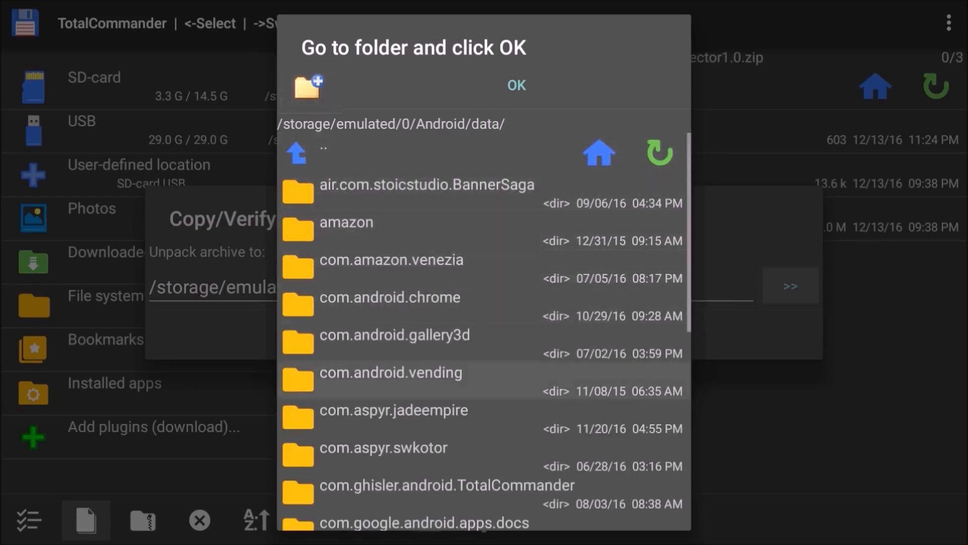
{"action": "scroll", "scroll_direction": "down", "scroll_amount": 3}
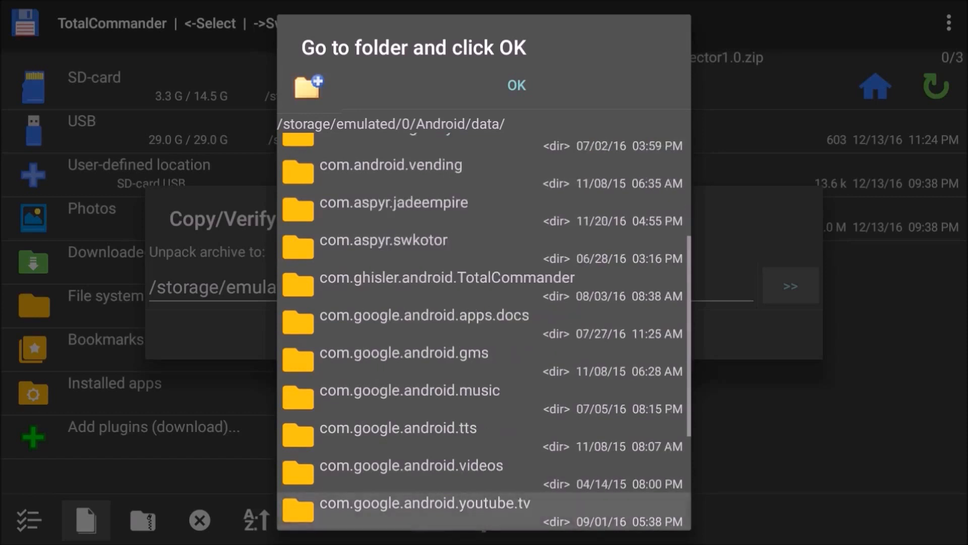
{"action": "scroll", "scroll_direction": "down", "scroll_amount": 3}
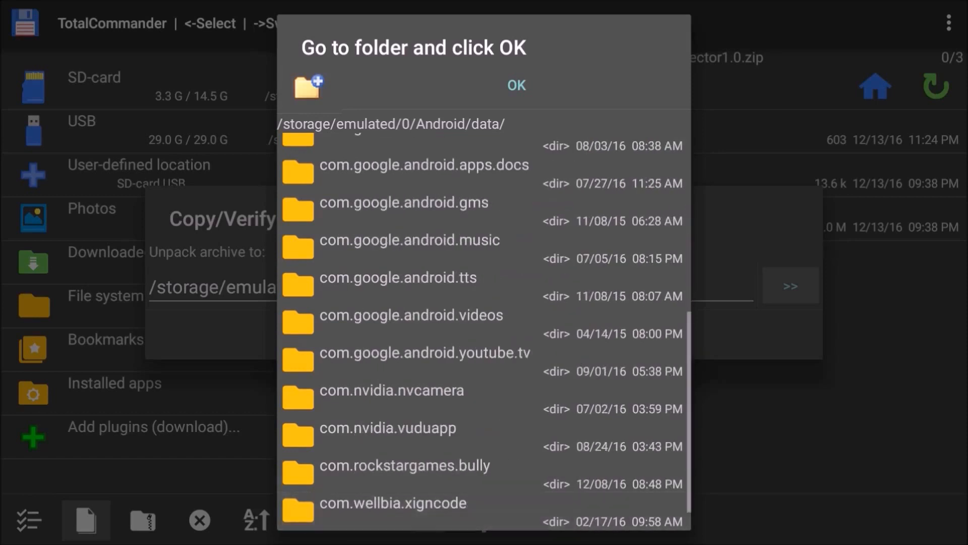
{"action": "left_click", "coordinate": [404, 465]}
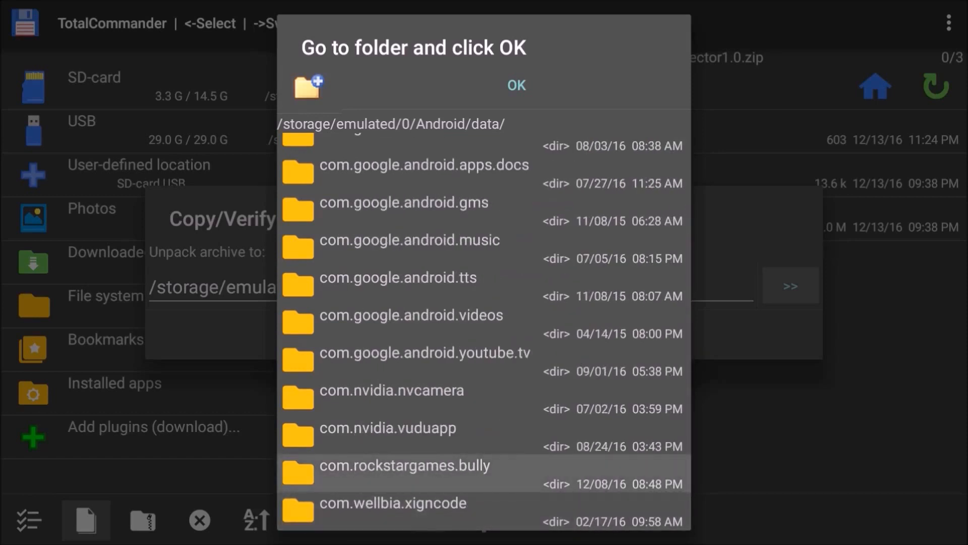
{"action": "double_click", "coordinate": [404, 465]}
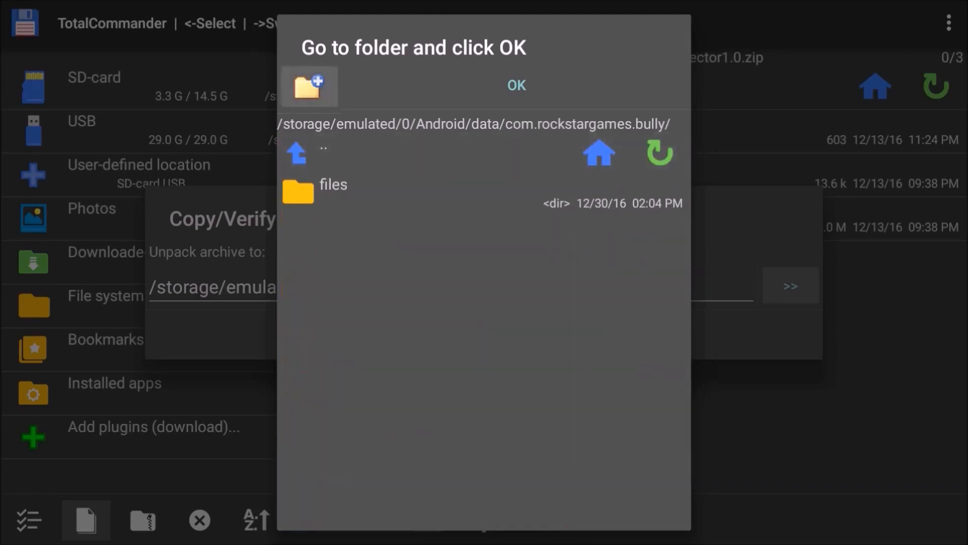
{"action": "left_click", "coordinate": [332, 193]}
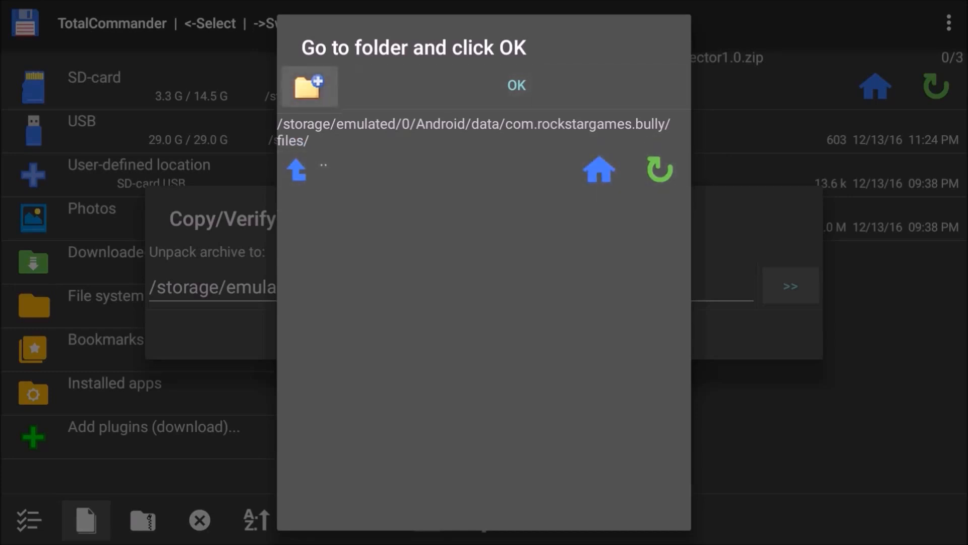
Step: Create a new folder named BullyOrig inside files and enter it
{"action": "left_click", "coordinate": [308, 86]}
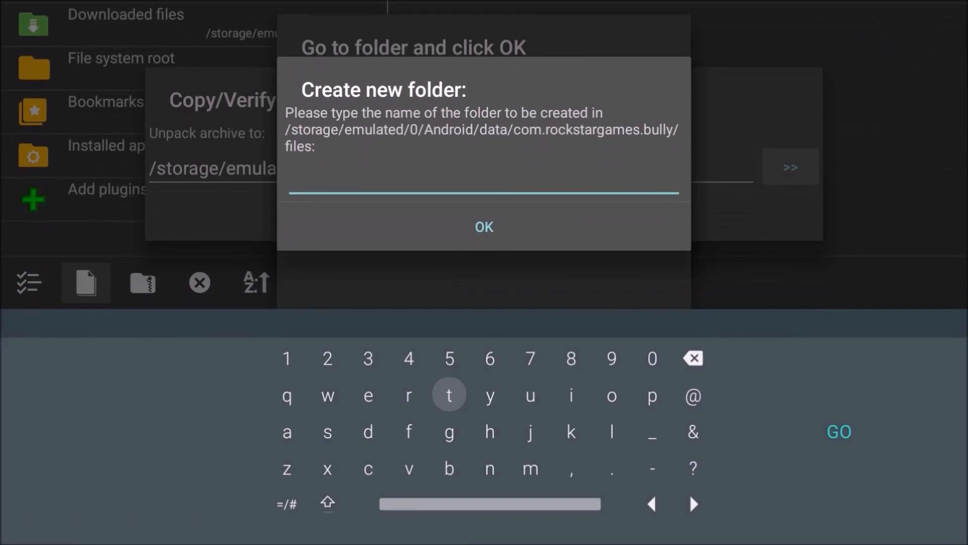
{"action": "left_click", "coordinate": [326, 503]}
{"action": "type", "text": "BullyOrig"}
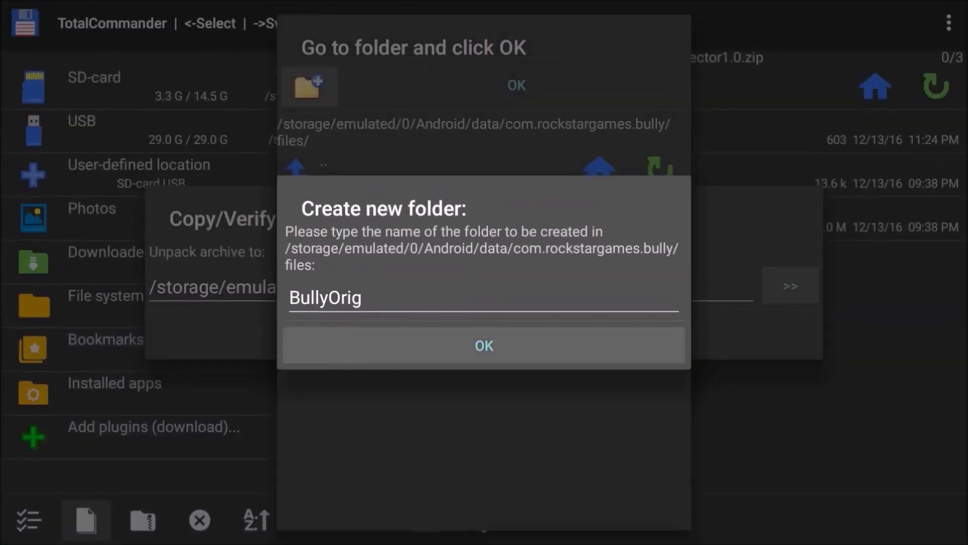
{"action": "left_click", "coordinate": [484, 345]}
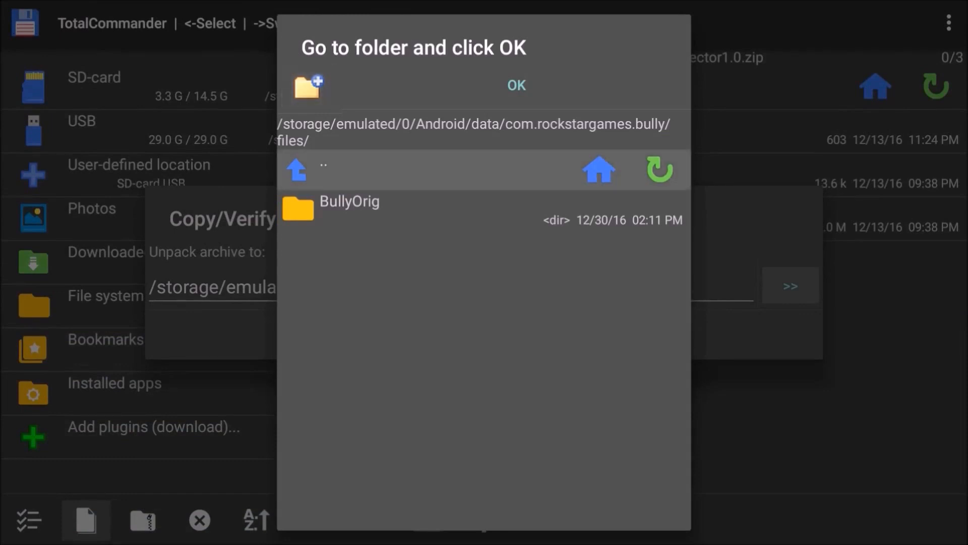
{"action": "left_click", "coordinate": [371, 209]}
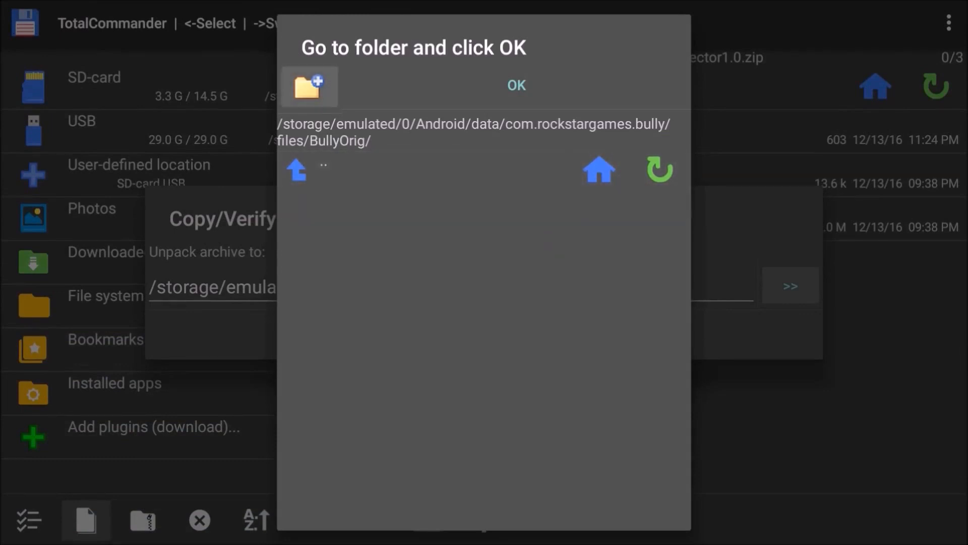
Step: Create a Scripts folder inside BullyOrig and accept it as the unpack destination
{"action": "left_click", "coordinate": [308, 86]}
{"action": "type", "text": "Scripts"}
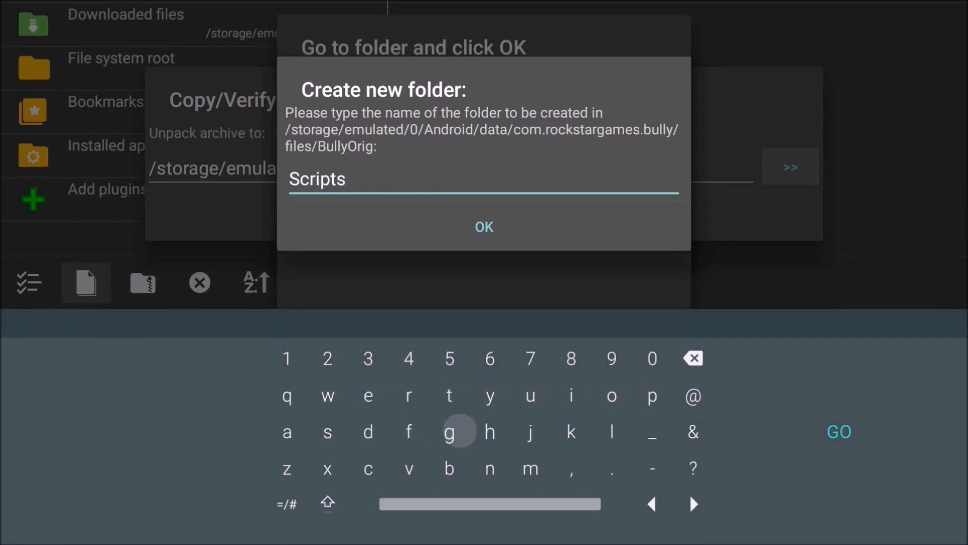
{"action": "left_click", "coordinate": [483, 227]}
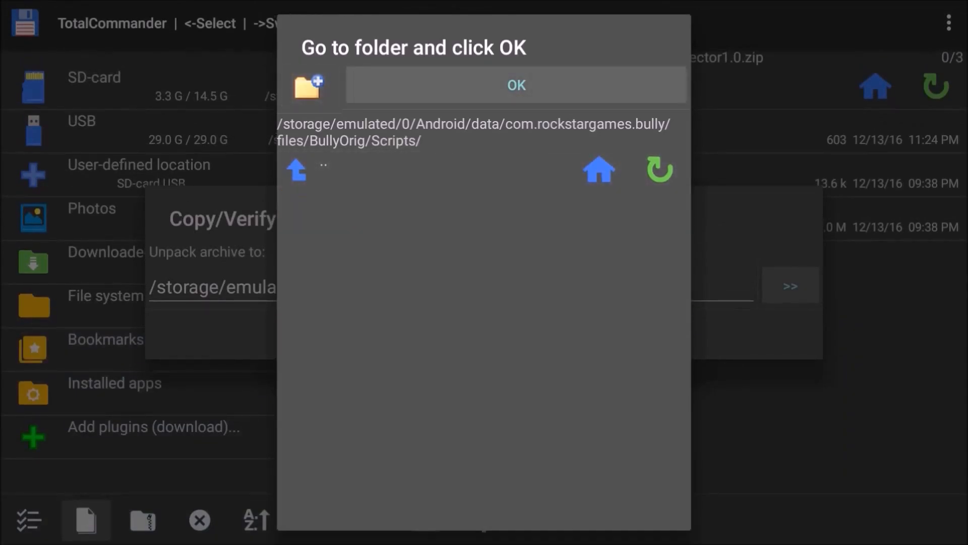
{"action": "left_click", "coordinate": [515, 84]}
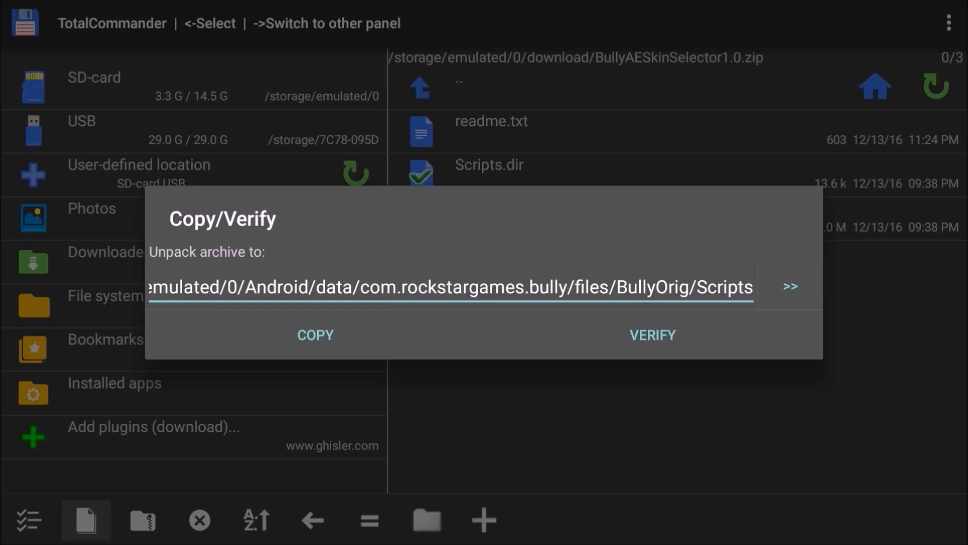
Step: Extract the archive into .../files/BullyOrig/Scripts
{"action": "left_click", "coordinate": [651, 335]}
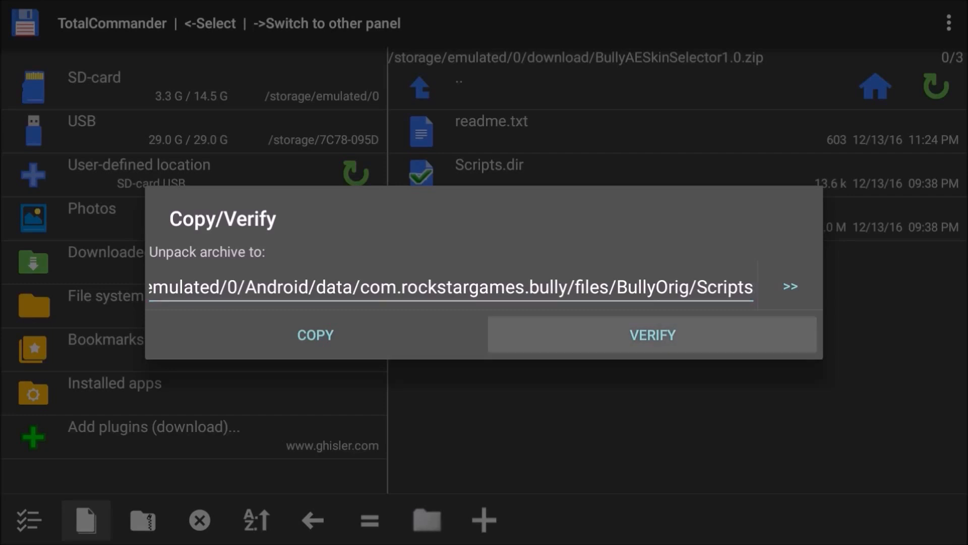
{"action": "left_click", "coordinate": [315, 334]}
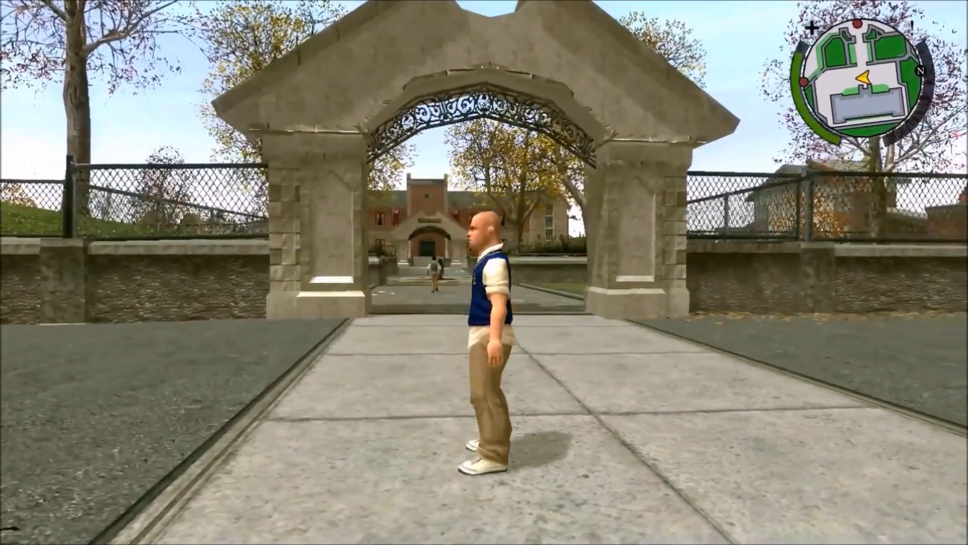
Step: Walk around campus, swap the player to the red-haired girl skin, then start a fight
{"action": "key", "text": "w"}
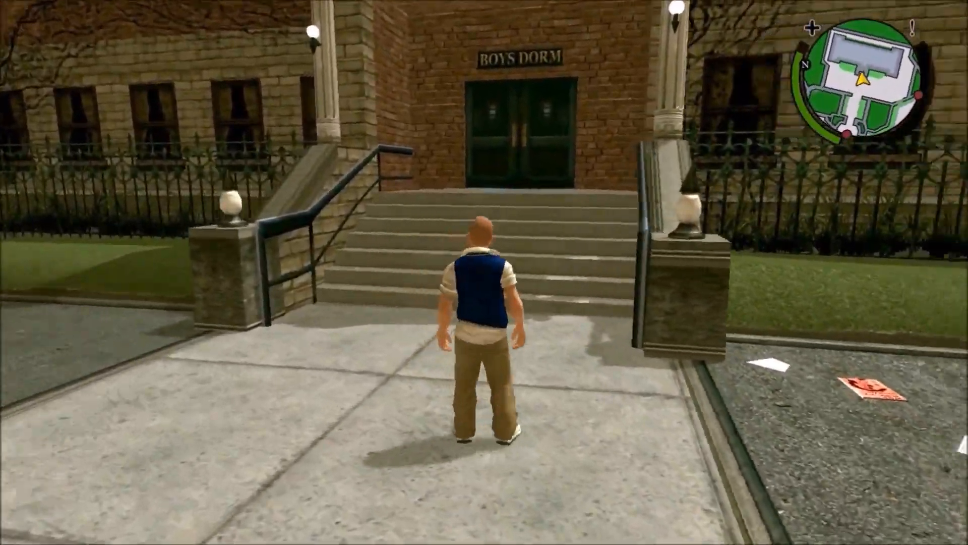
{"action": "key", "text": "w"}
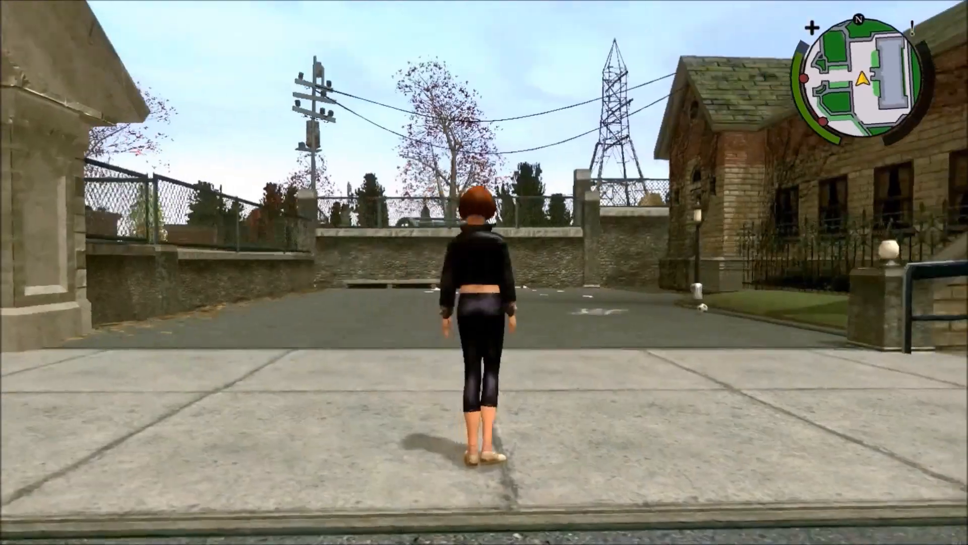
{"action": "key", "text": "w"}
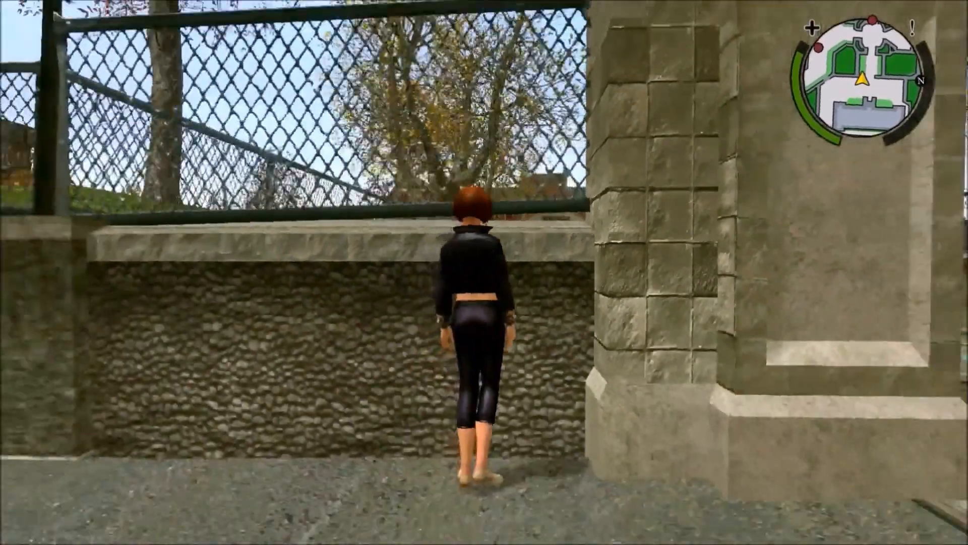
{"action": "key", "text": "w"}
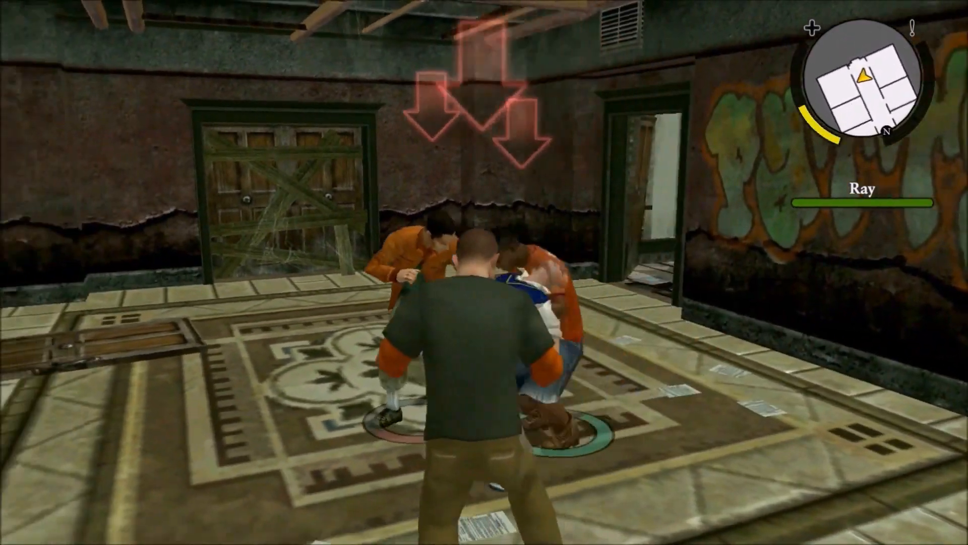
{"action": "left_click", "coordinate": [483, 273]}
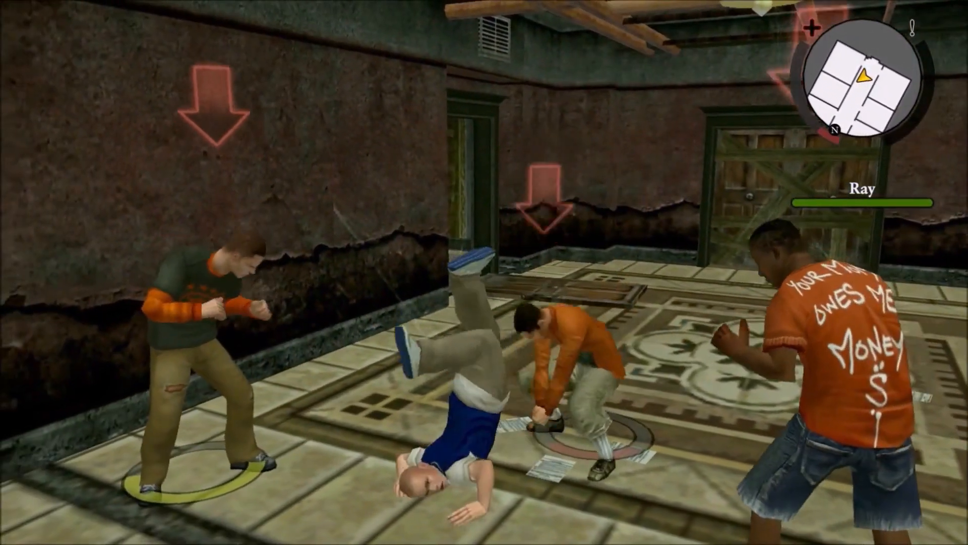